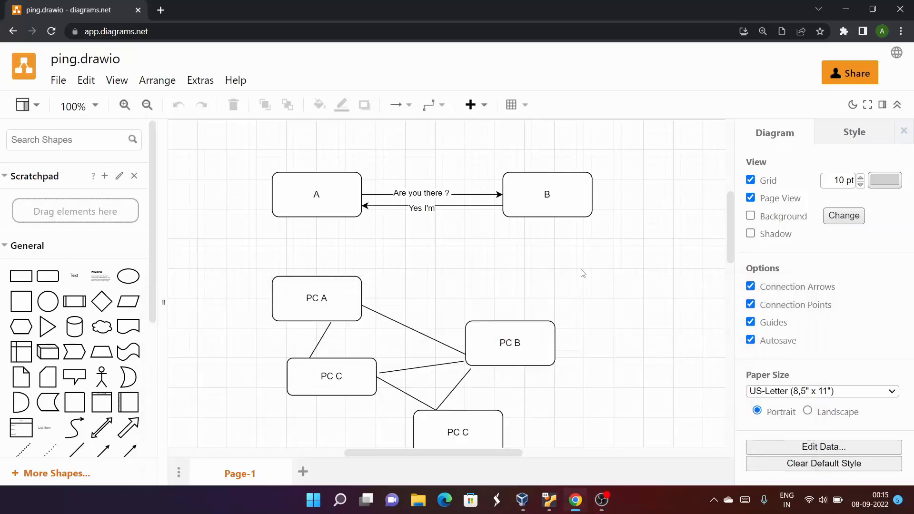
# Review the draw.io network diagram, selecting box A, before switching to the Ubuntu VM.
pyautogui.scroll(-3)
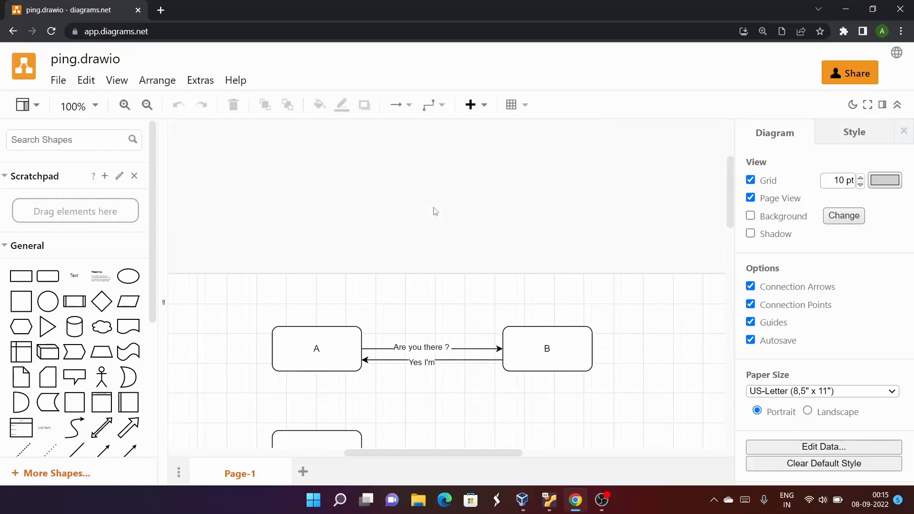
pyautogui.click(547, 257)
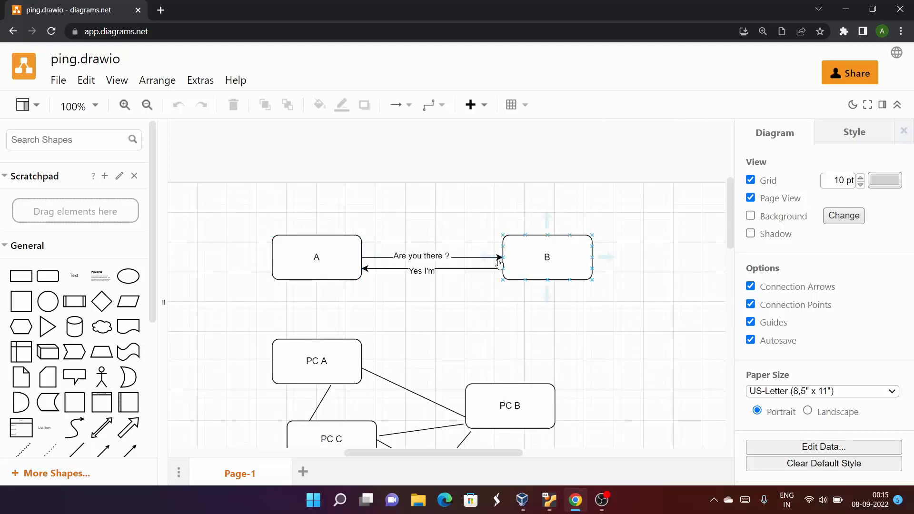
pyautogui.click(612, 284)
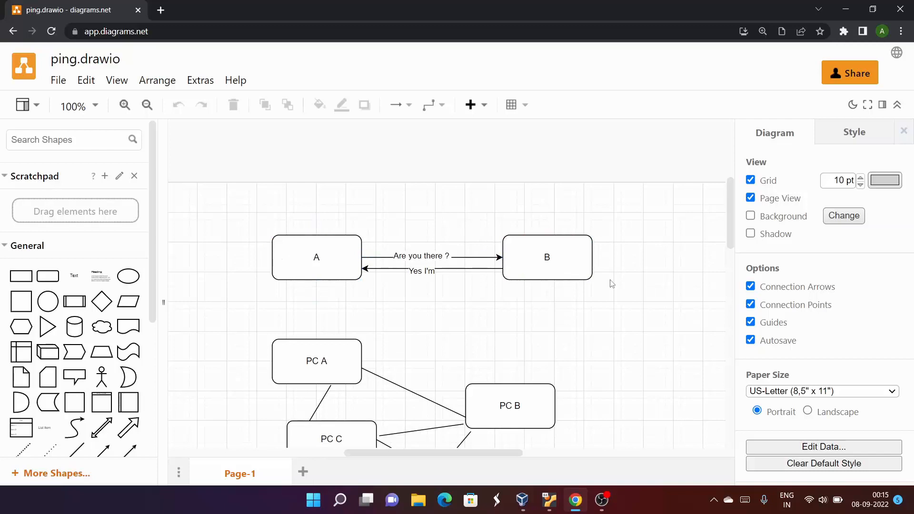
pyautogui.scroll(-3)
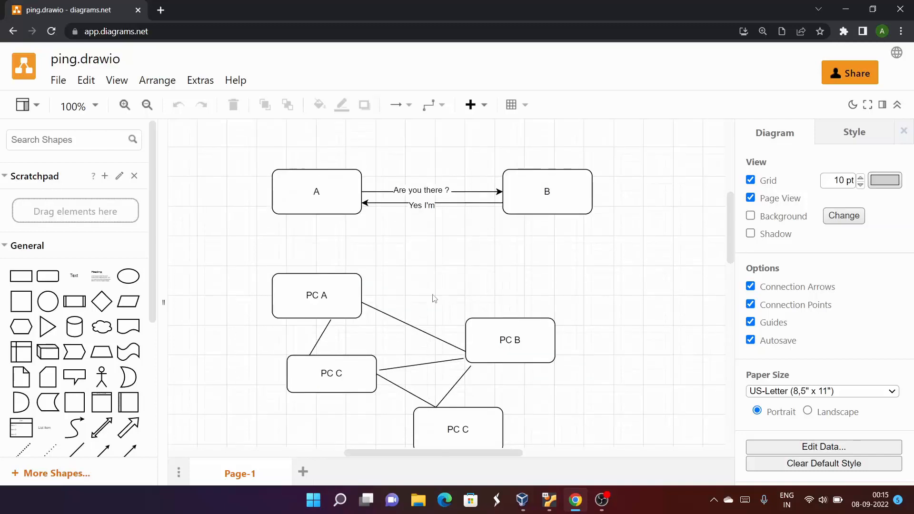
pyautogui.scroll(-3)
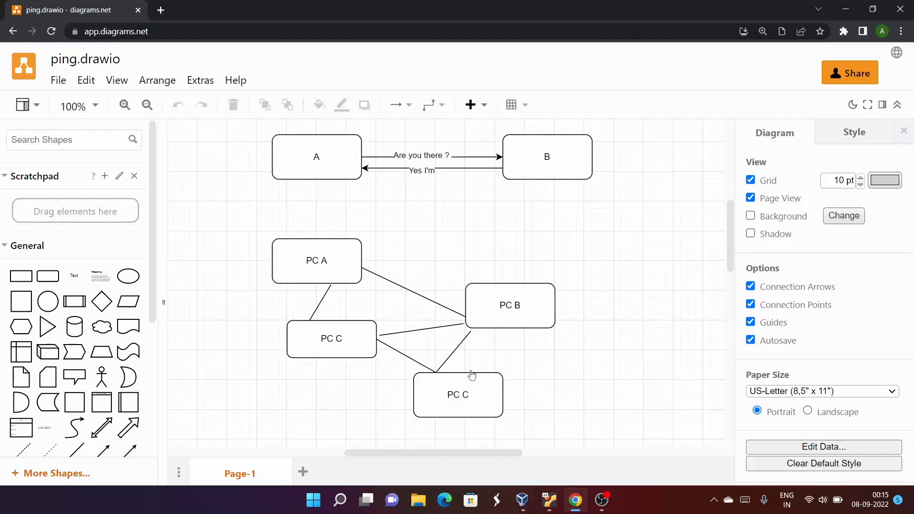
pyautogui.scroll(-3)
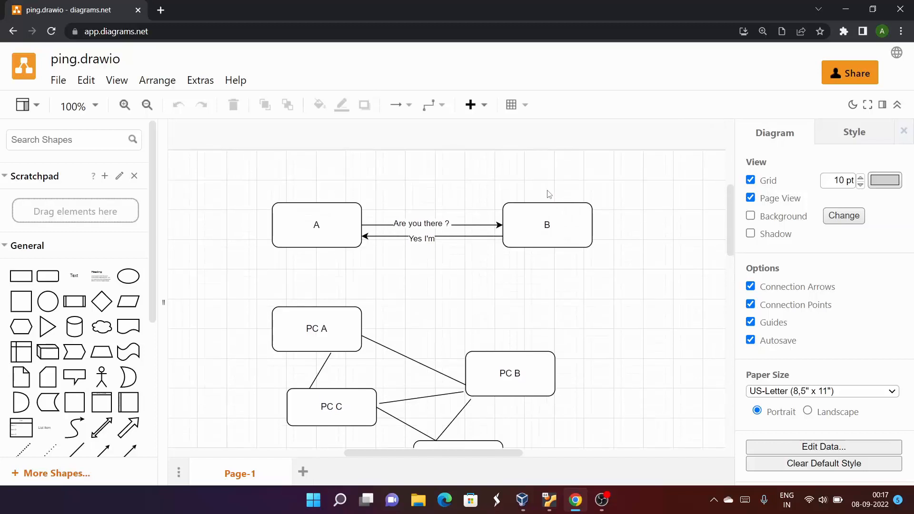
pyautogui.click(547, 224)
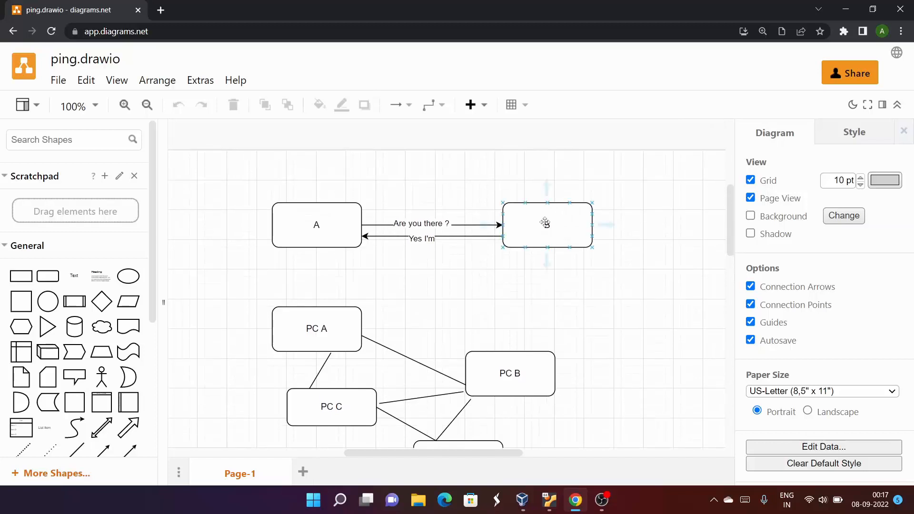
pyautogui.click(547, 224)
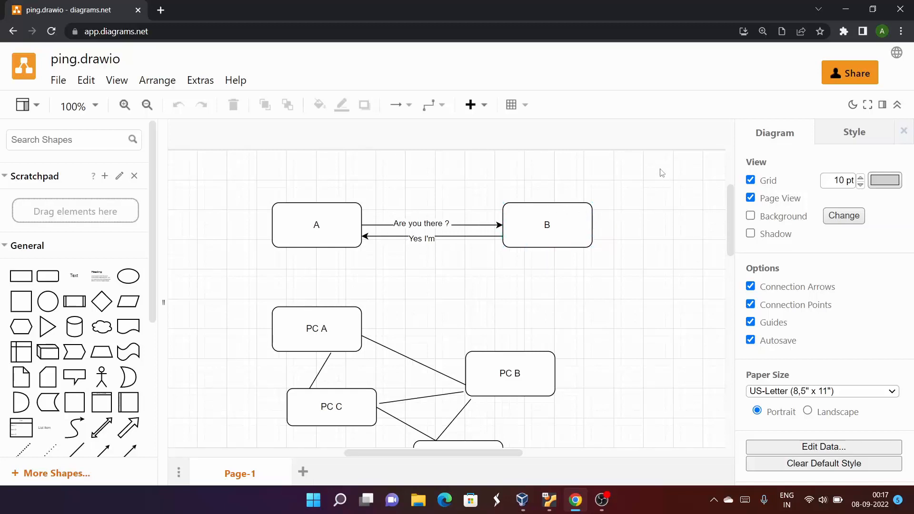
pyautogui.click(547, 225)
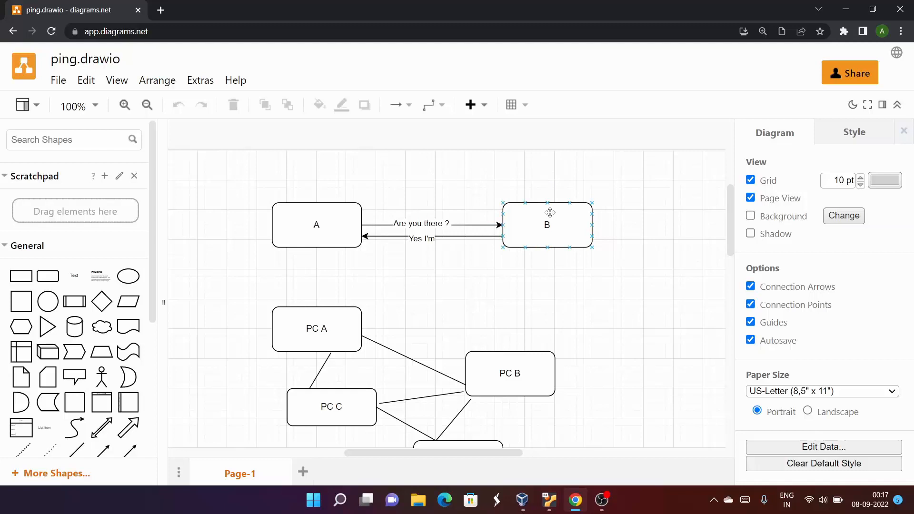
pyautogui.click(316, 225)
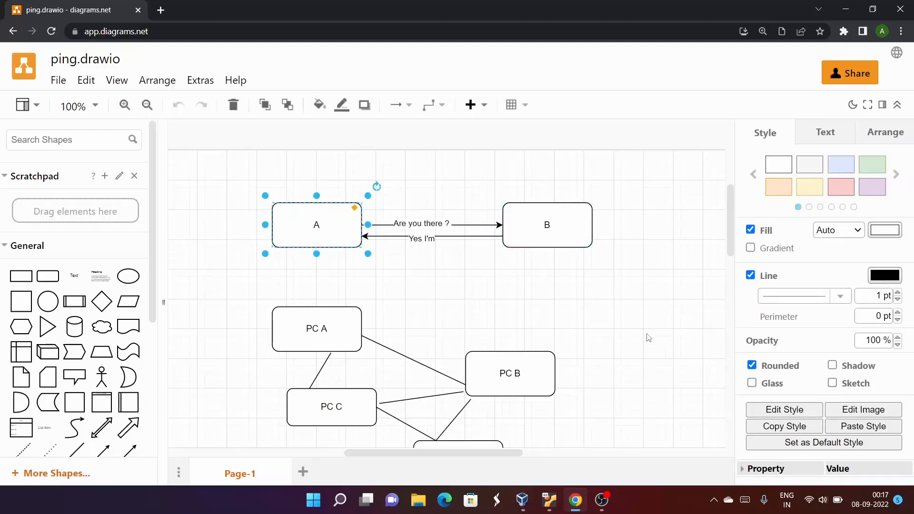
# Log into the Ubuntu virtual machine by entering the account password.
pyautogui.click(549, 500)
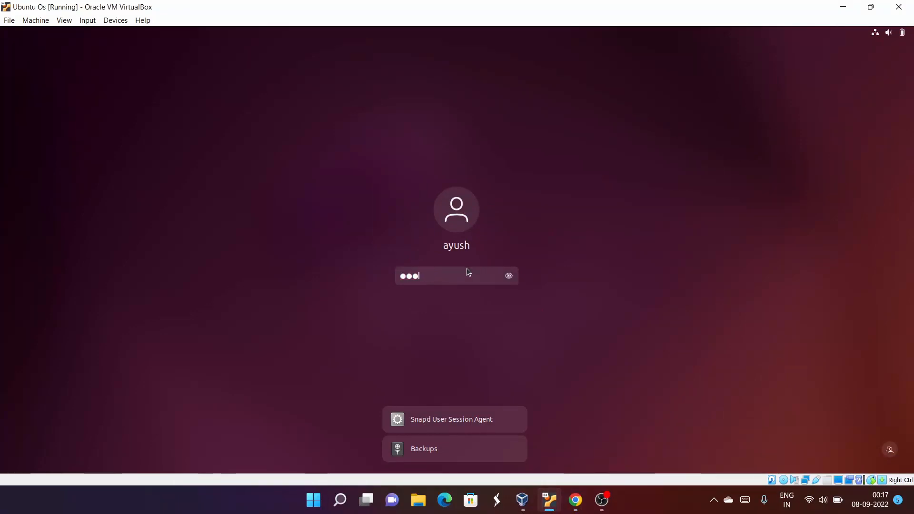
pyautogui.write('•')
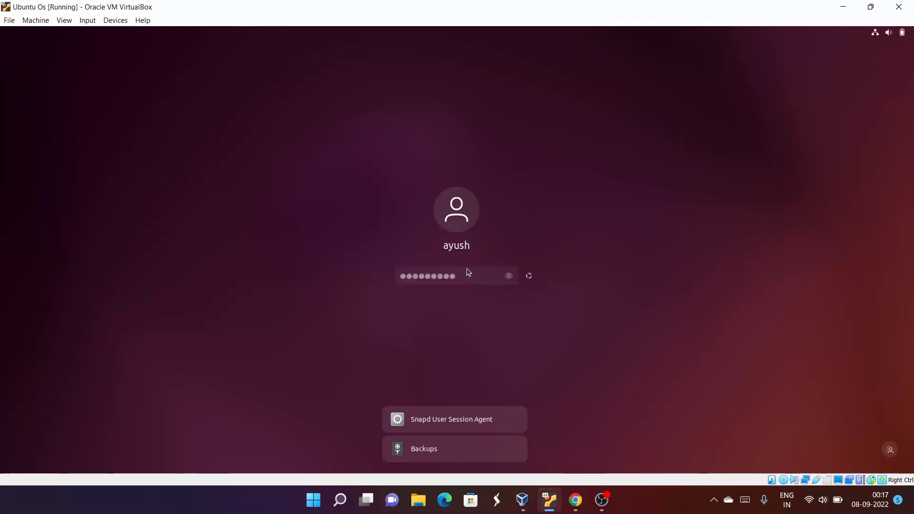
pyautogui.press('Return')
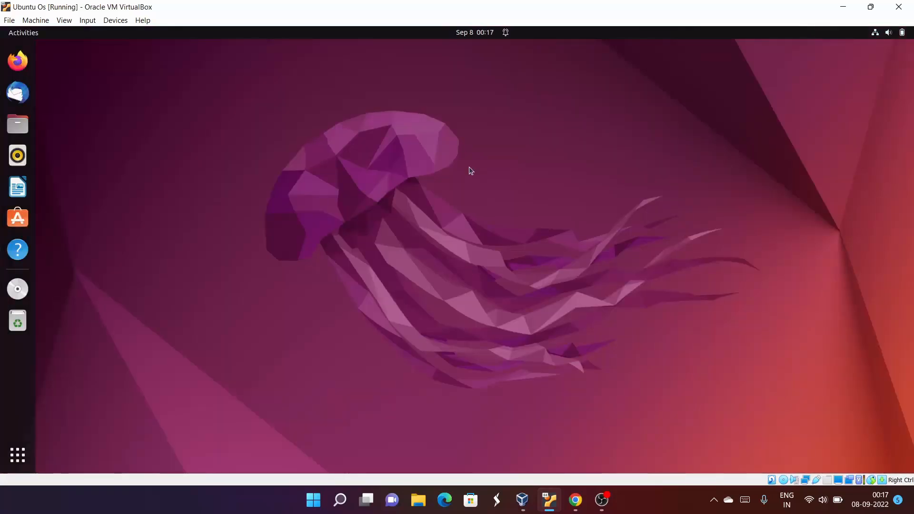
# Launch Terminal from the dock and move its window to the desktop centre.
pyautogui.click(17, 289)
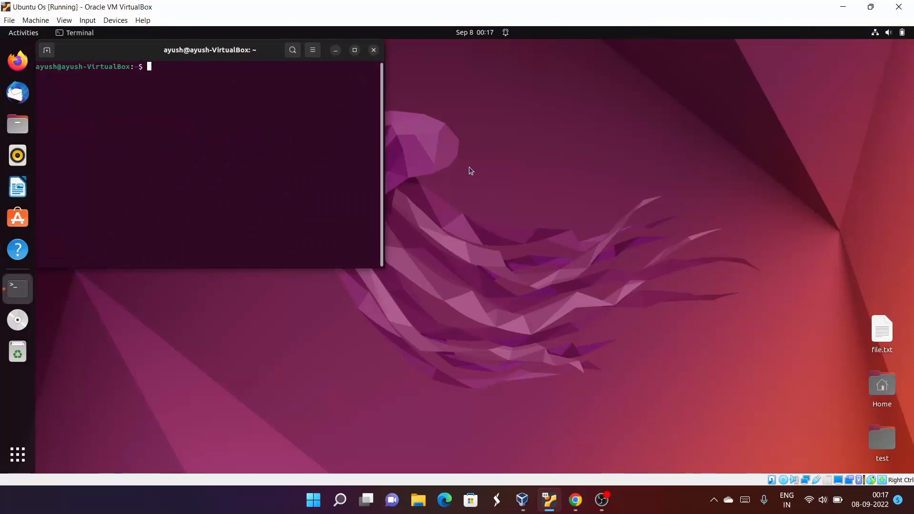
pyautogui.moveTo(209, 50); pyautogui.dragTo(509, 161)
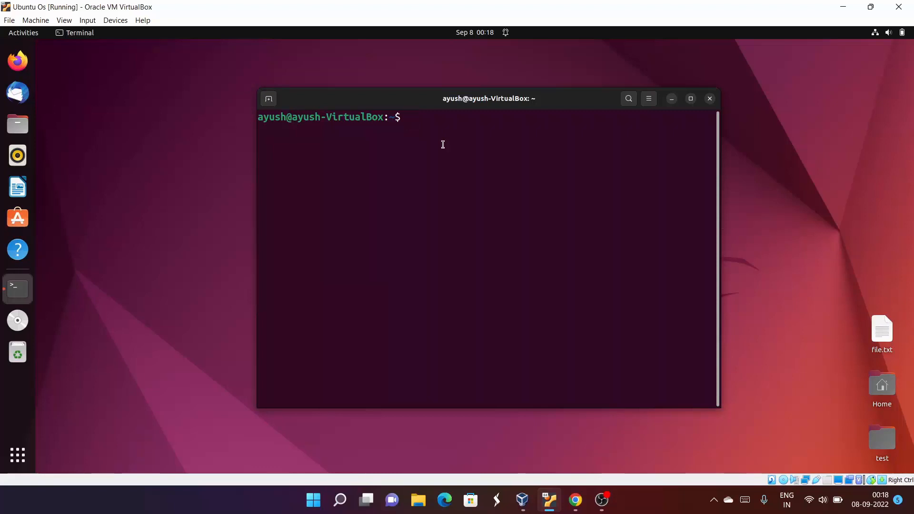
# Run ping google.com and stop it with Ctrl+C after 8 packets, showing 0% packet loss.
pyautogui.write('ping go')
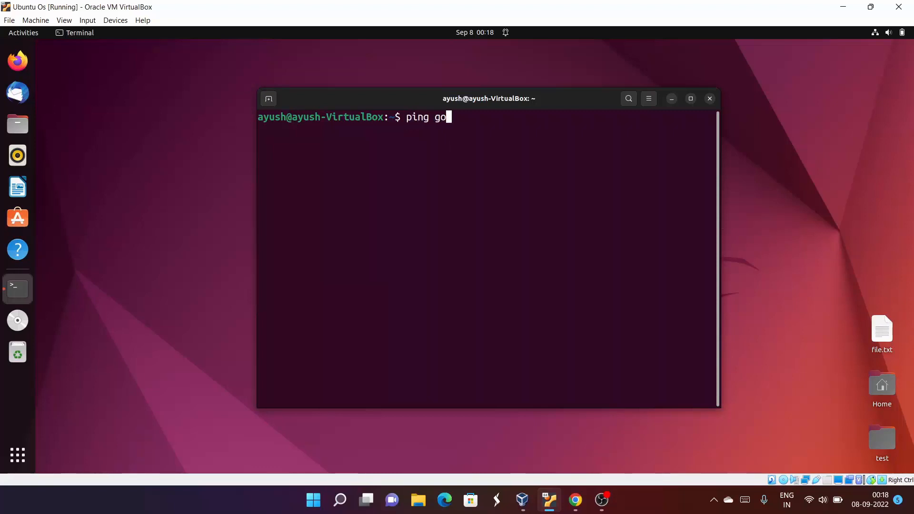
pyautogui.write('ogle.com')
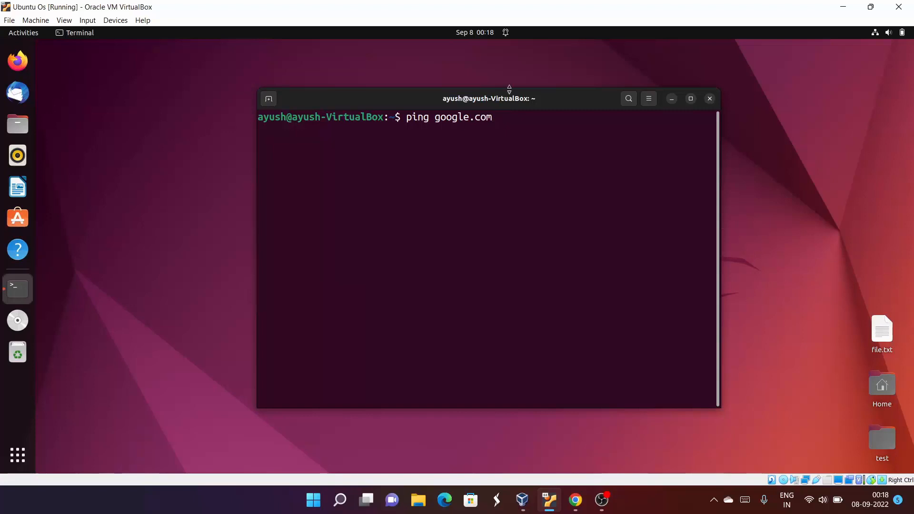
pyautogui.doubleClick(460, 118)
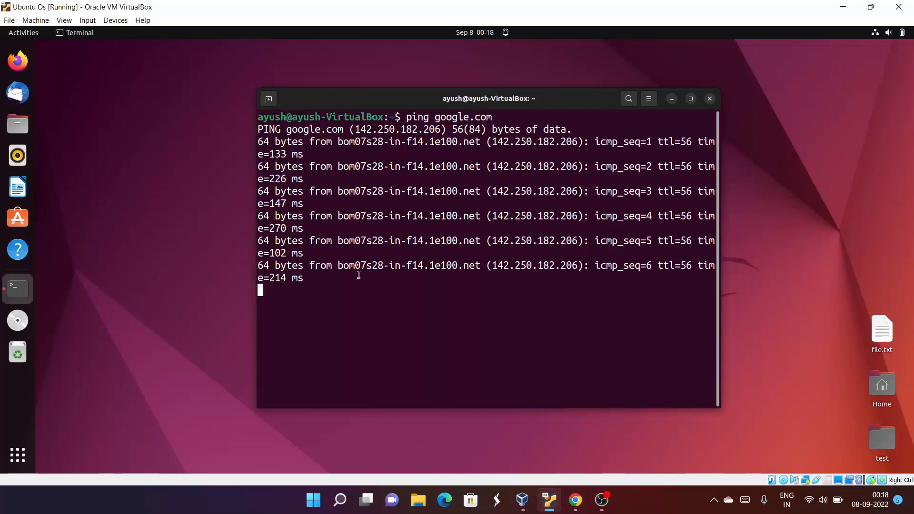
pyautogui.press('ctrl+c')
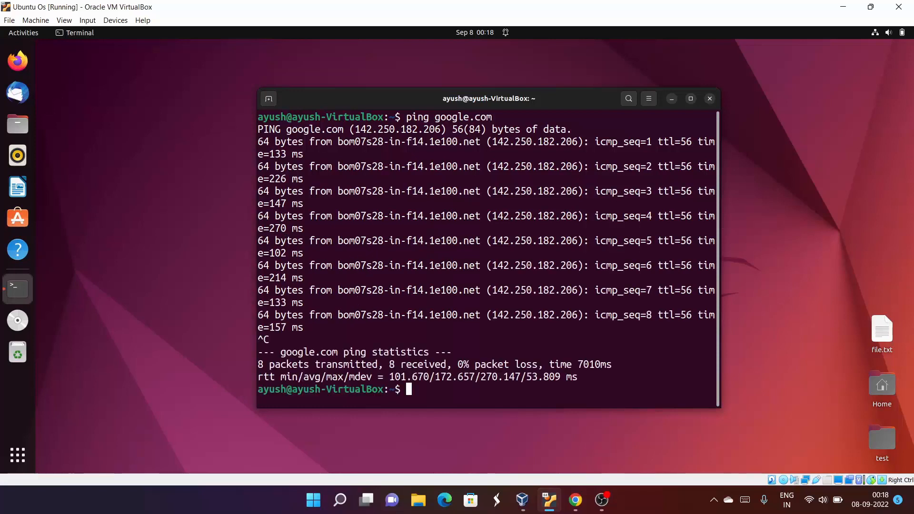
pyautogui.moveTo(473, 202)
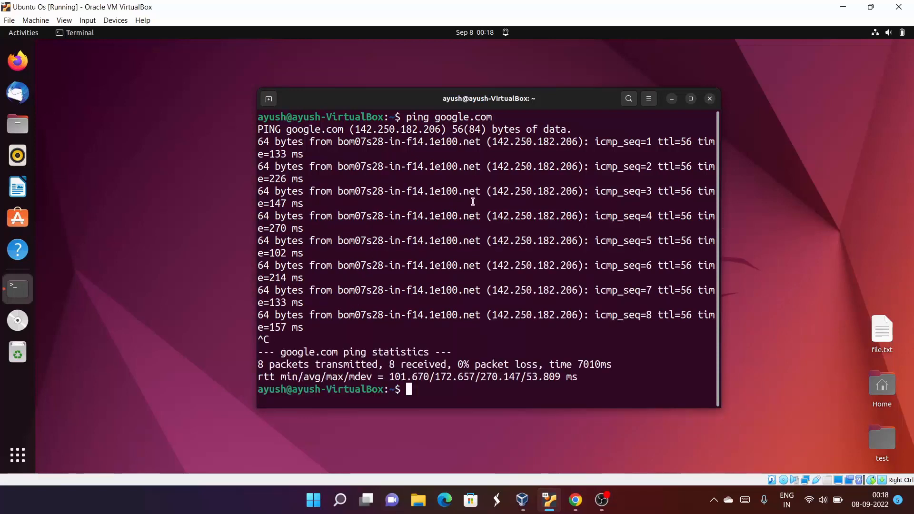
# Widen the terminal window so each ping reply fits on one line.
pyautogui.doubleClick(282, 141)
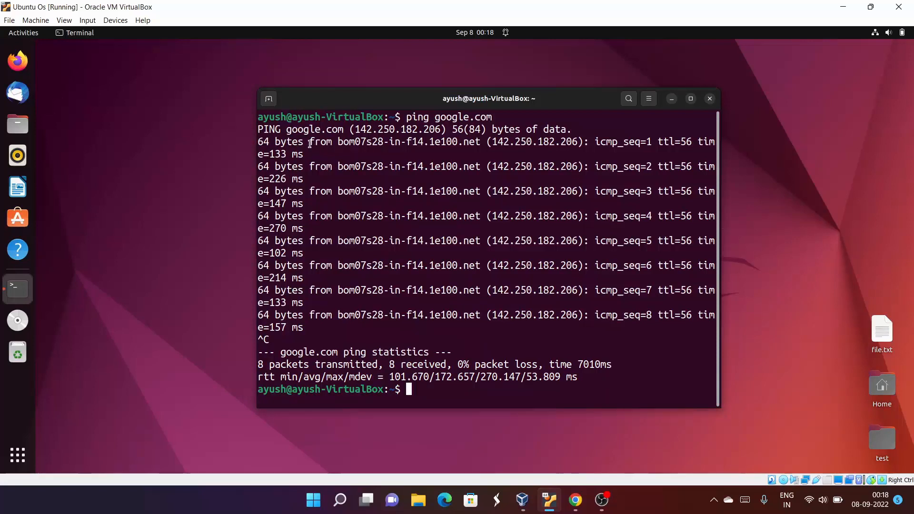
pyautogui.doubleClick(320, 141)
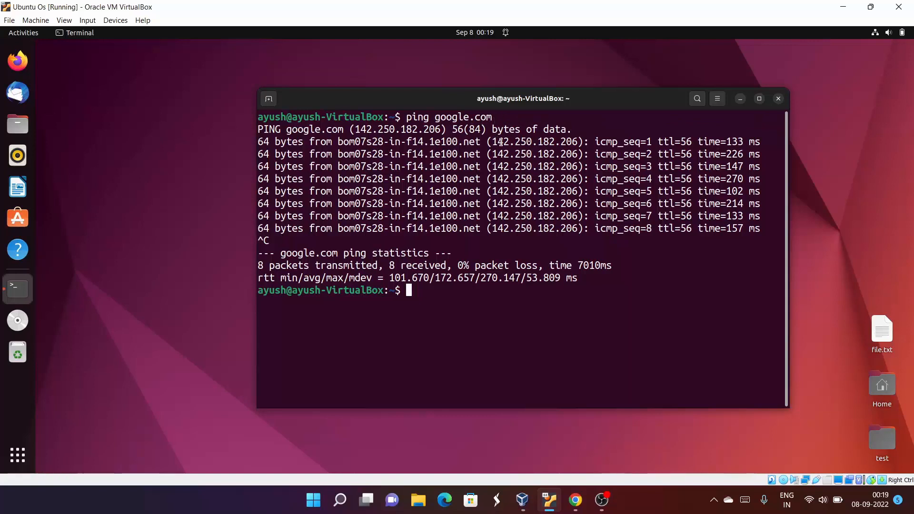
# Highlight the ttl=56 value in the first ping reply to point it out.
pyautogui.doubleClick(536, 142)
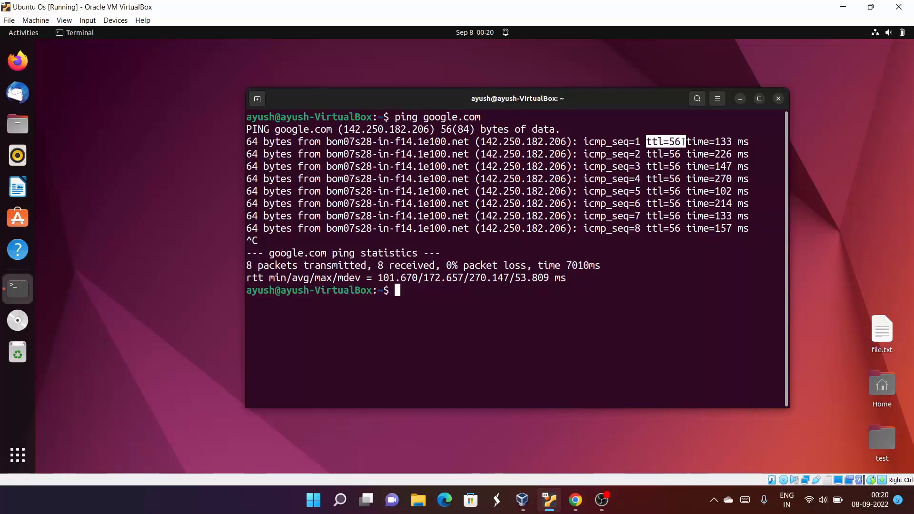
pyautogui.moveTo(748, 117)
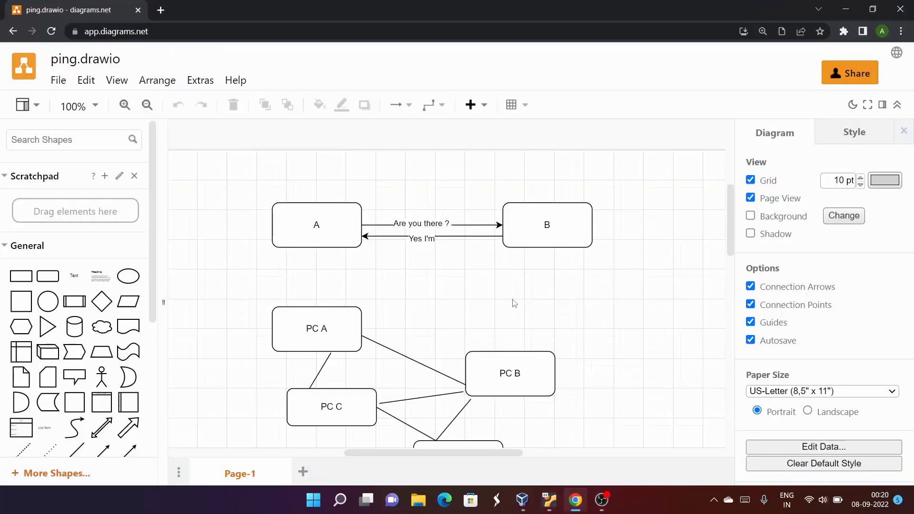
pyautogui.click(316, 224)
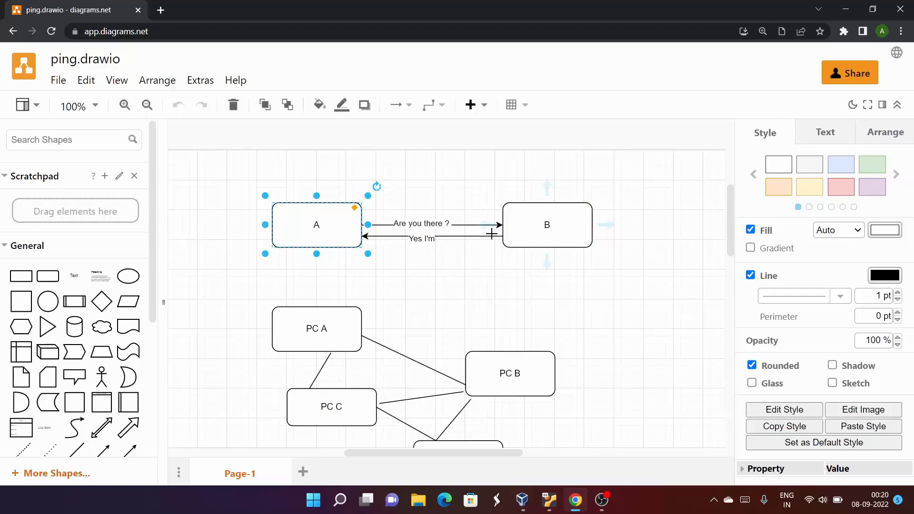
pyautogui.click(547, 225)
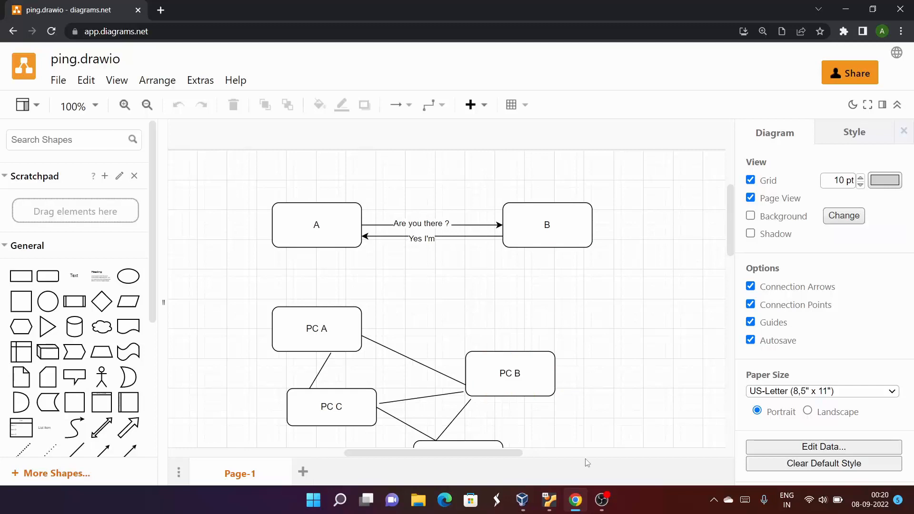
pyautogui.click(549, 500)
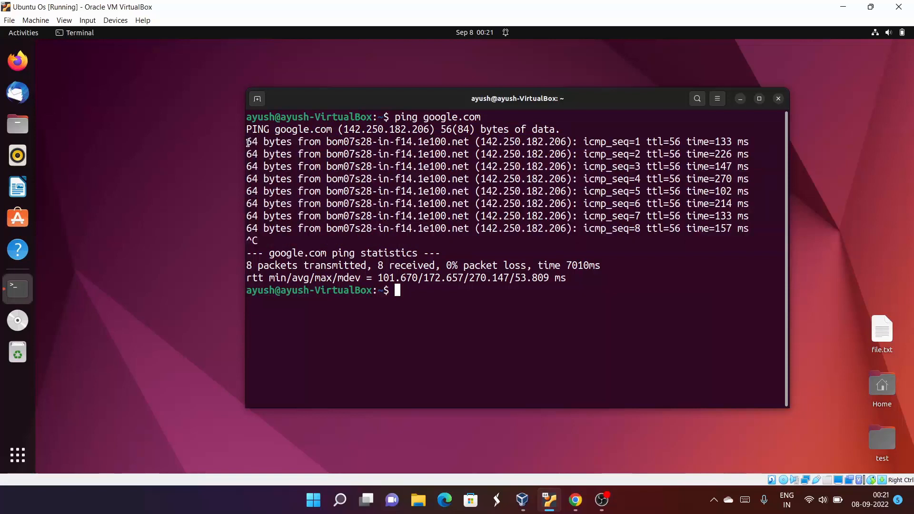
# Highlight the first three ping reply lines in the terminal for explanation.
pyautogui.moveTo(246, 142); pyautogui.dragTo(523, 165)
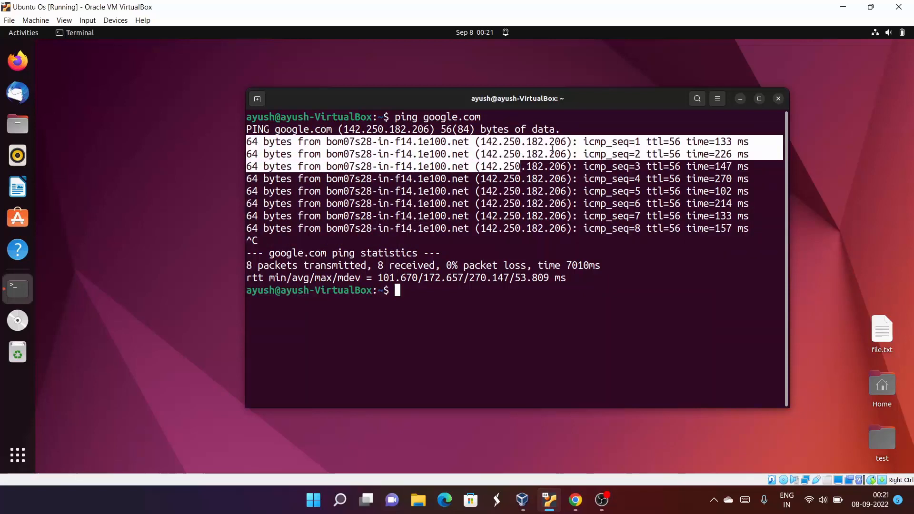